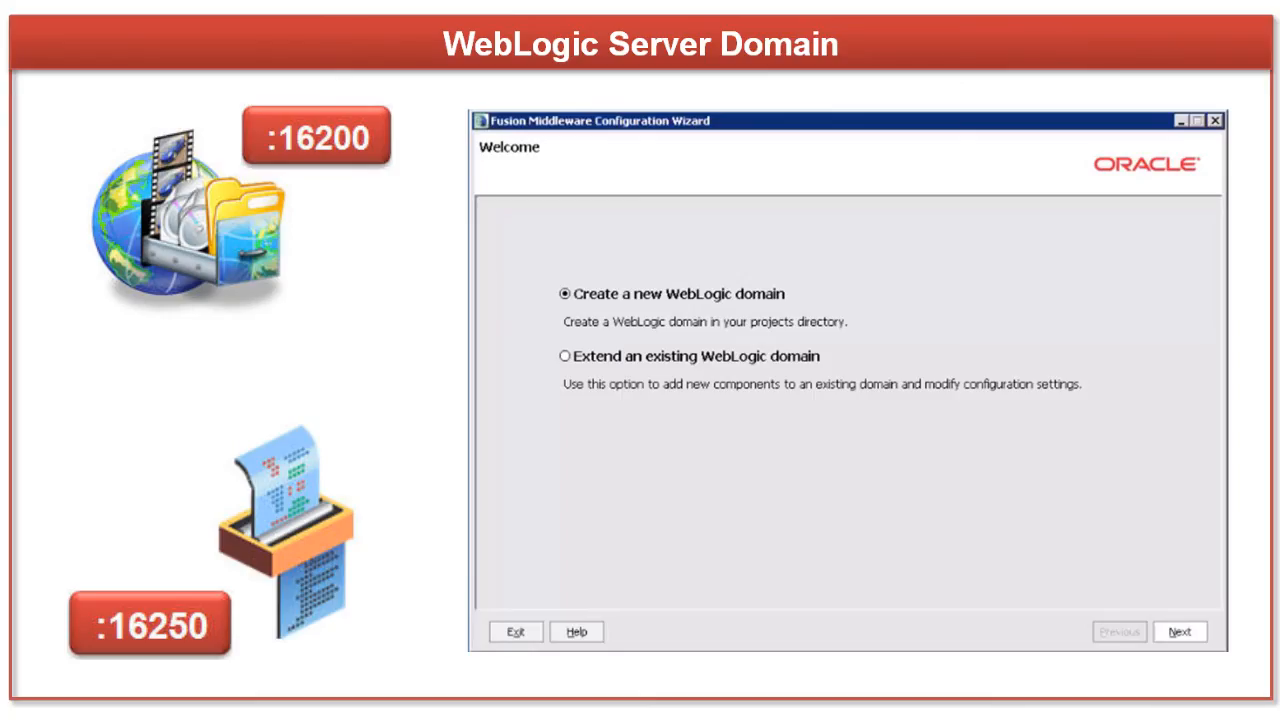
- Select 'Extend an existing WebLogic domain' on the Welcome page and continue
click(561, 356)
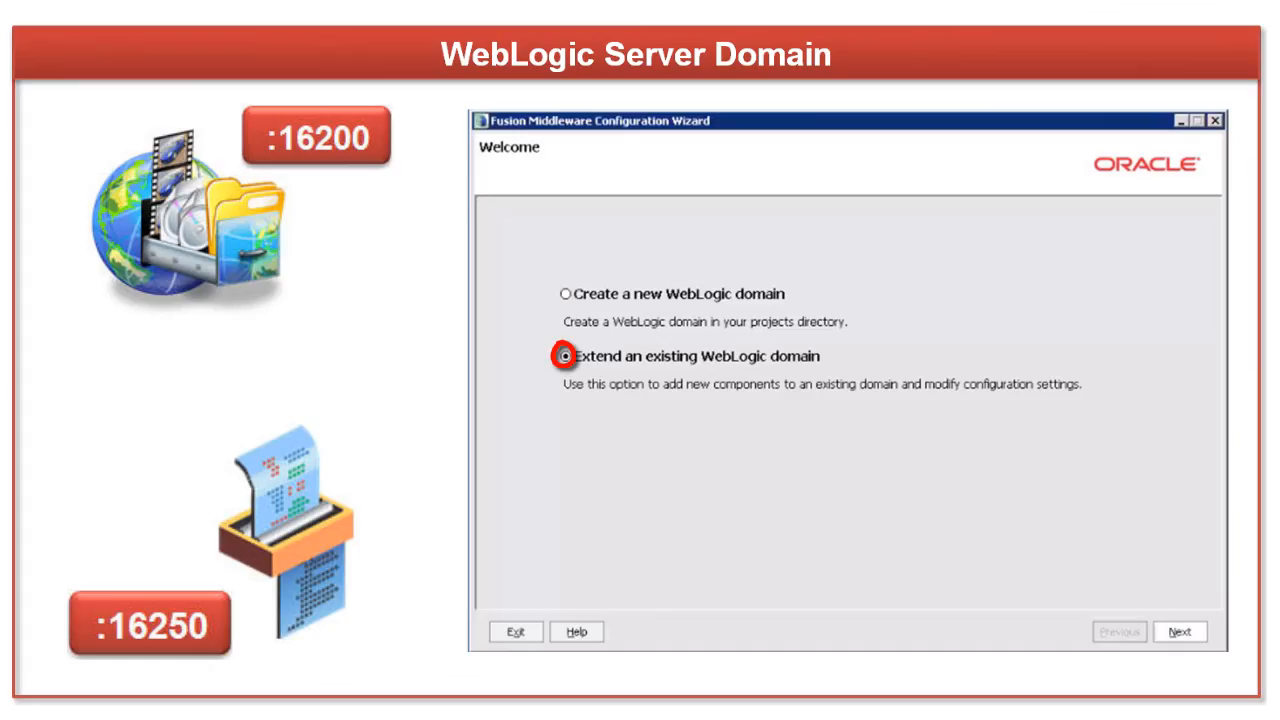
click(562, 356)
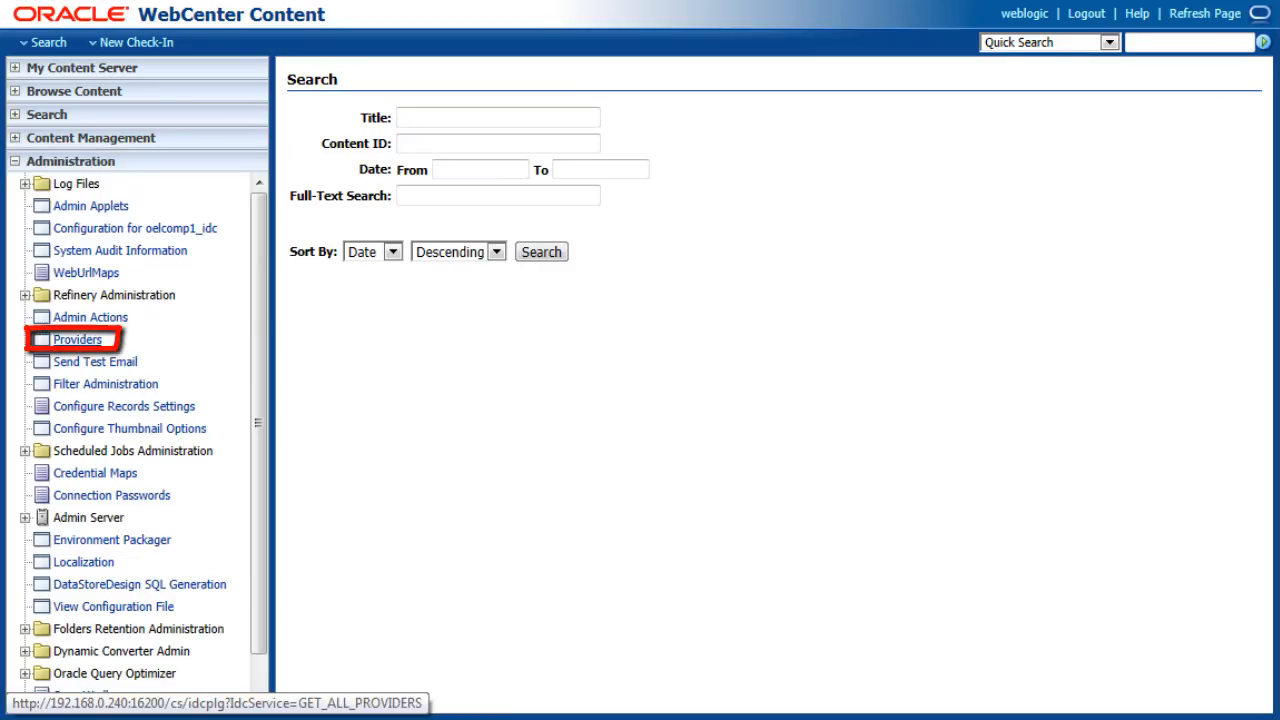
- View the providers list and the IBR16250 outgoing provider's connection details
click(77, 339)
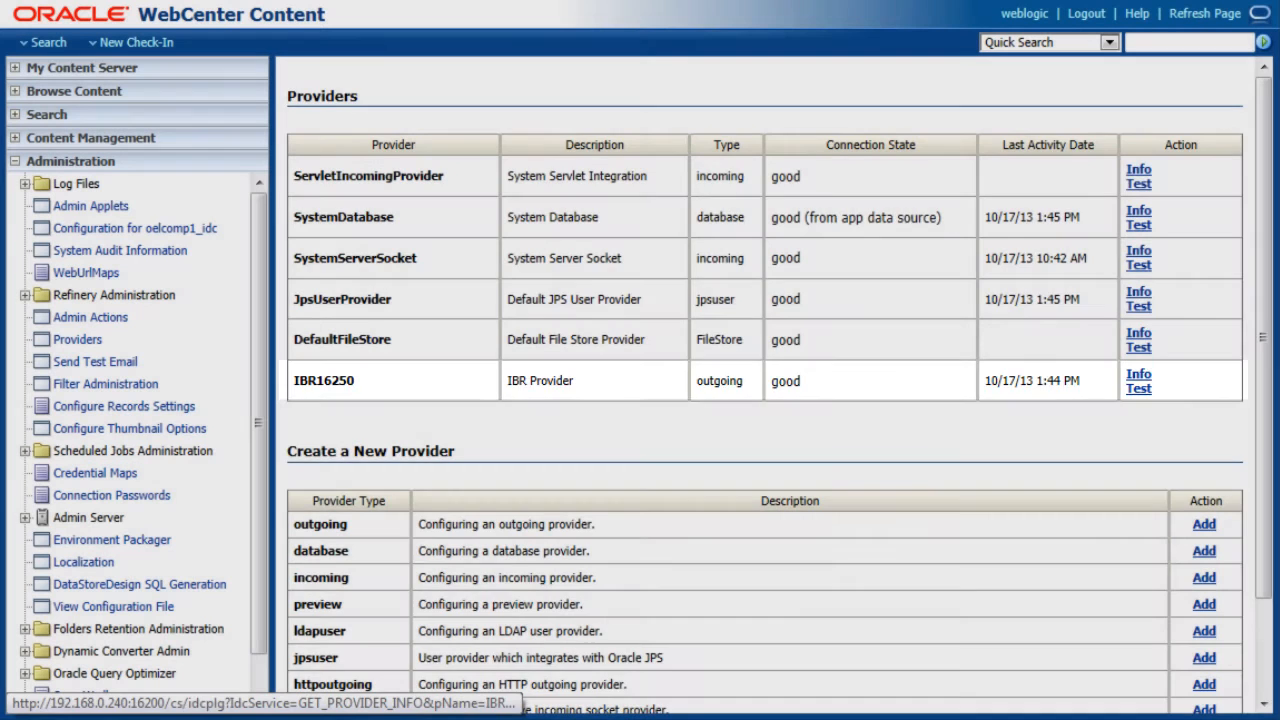
click(1138, 375)
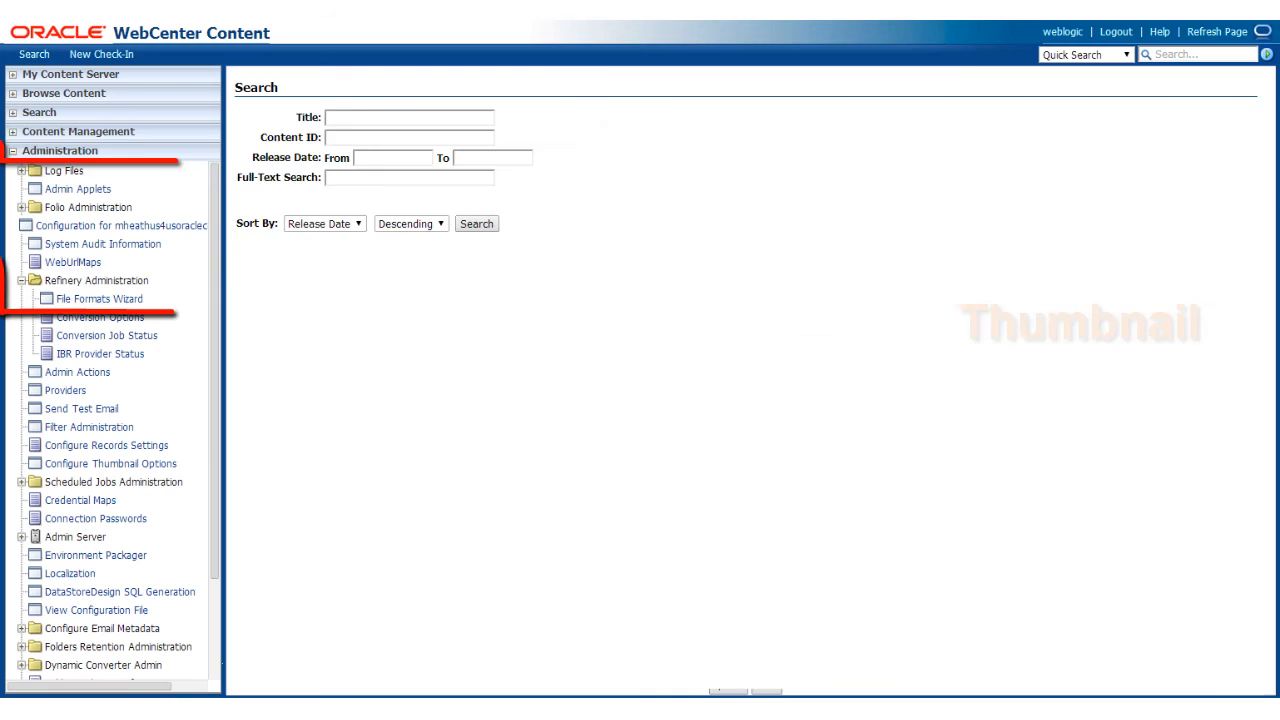
- Open the File Formats Wizard under Refinery Administration
click(100, 298)
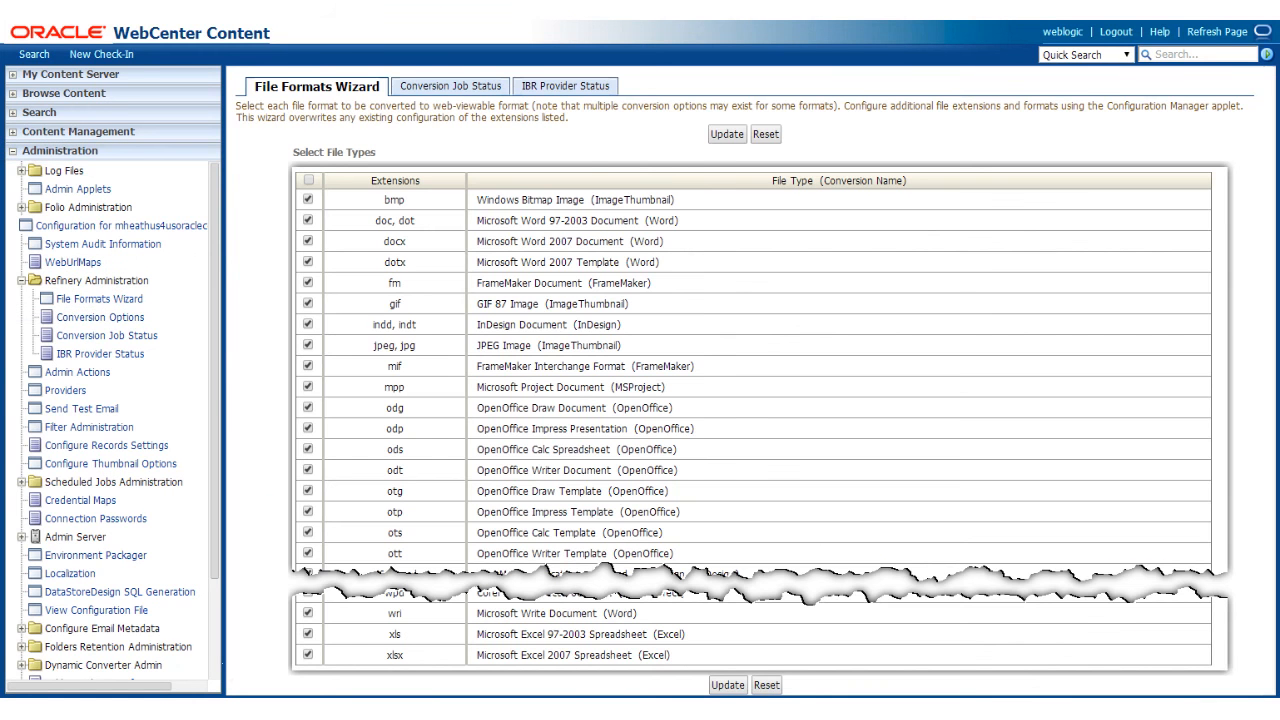